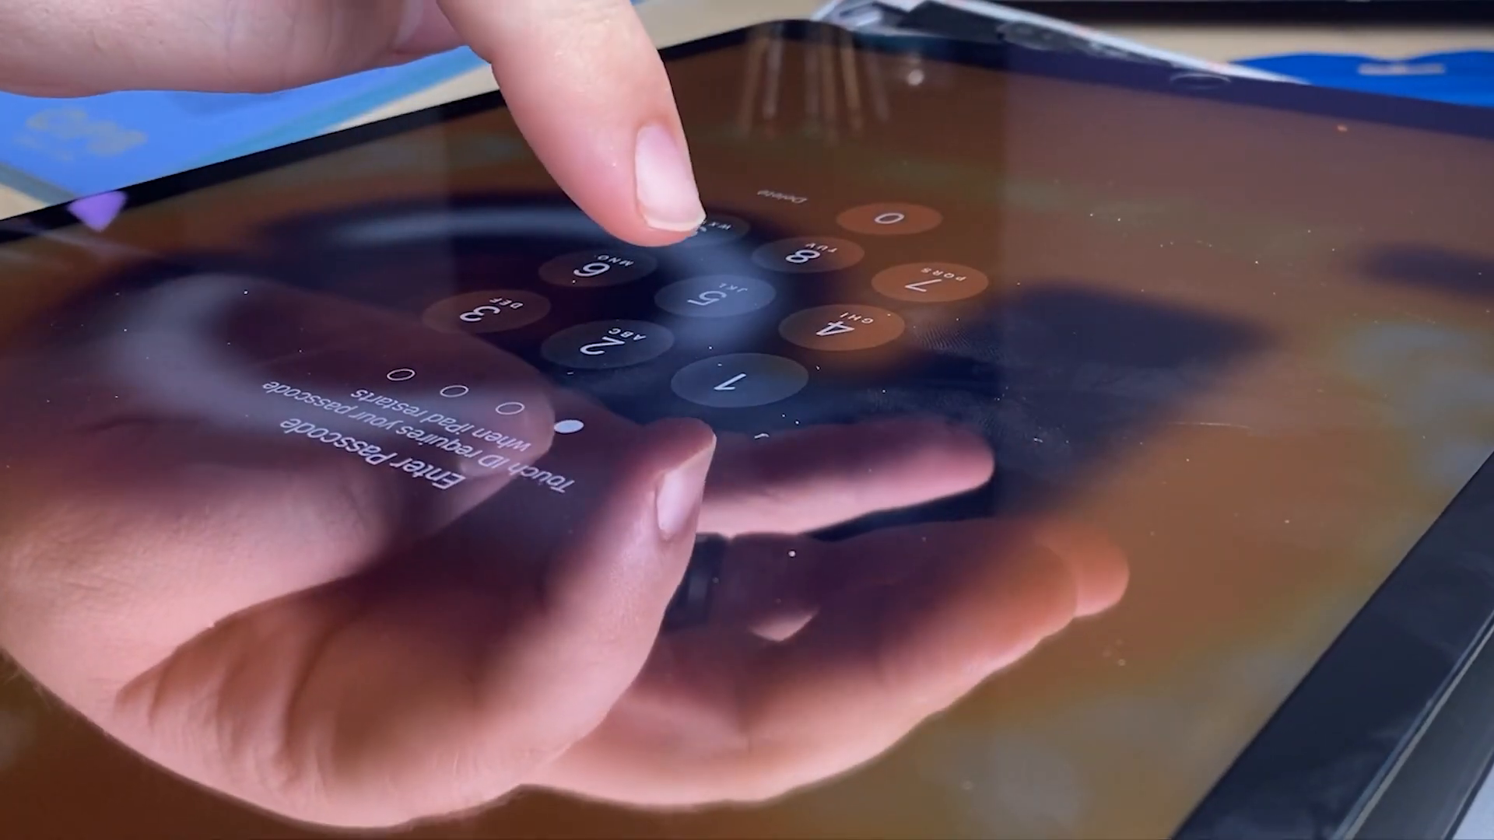
Enter the next digit of the passcode on the lock-screen keypad
click(706, 386)
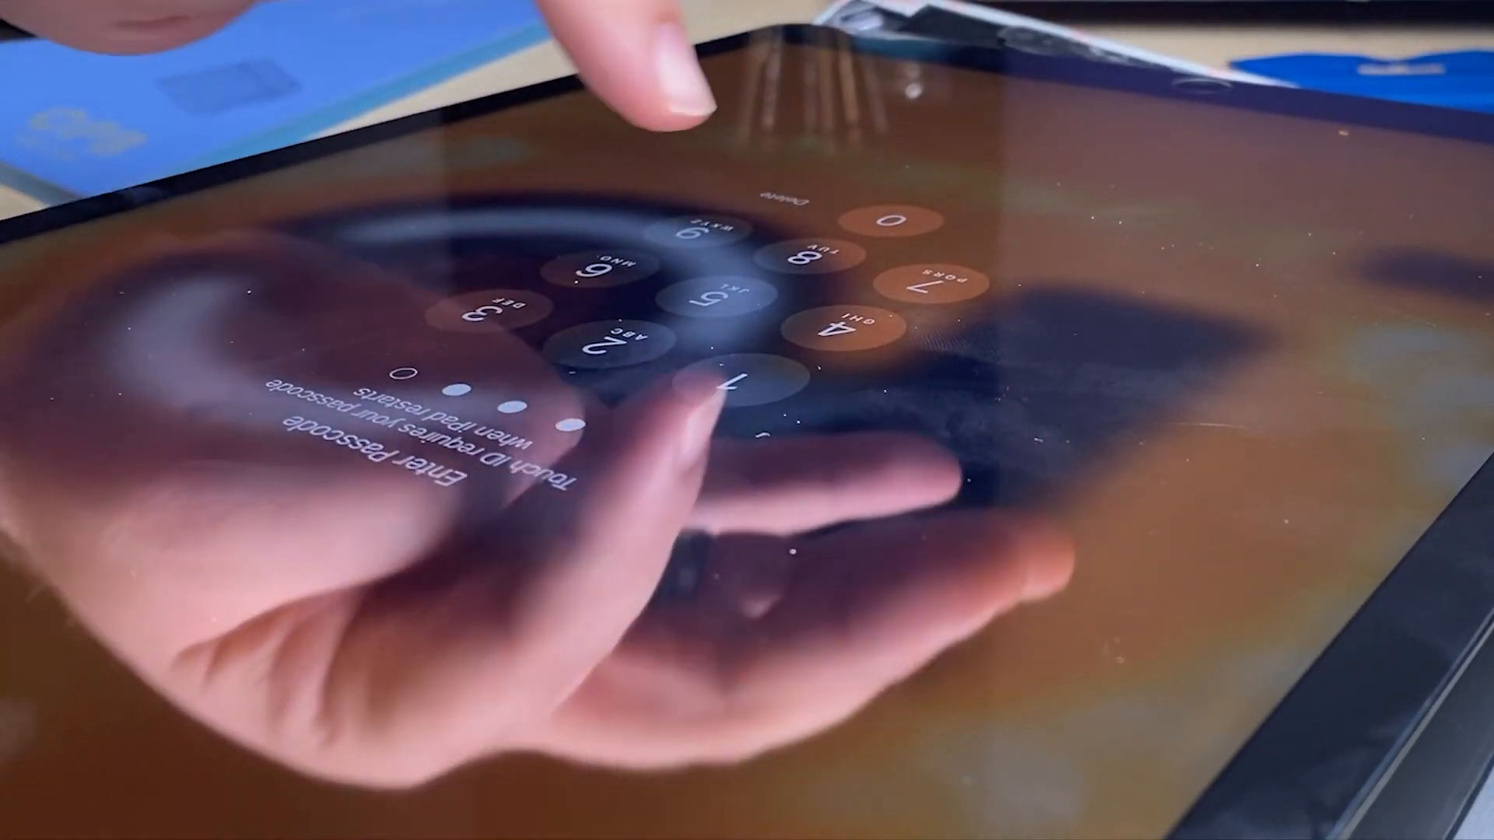